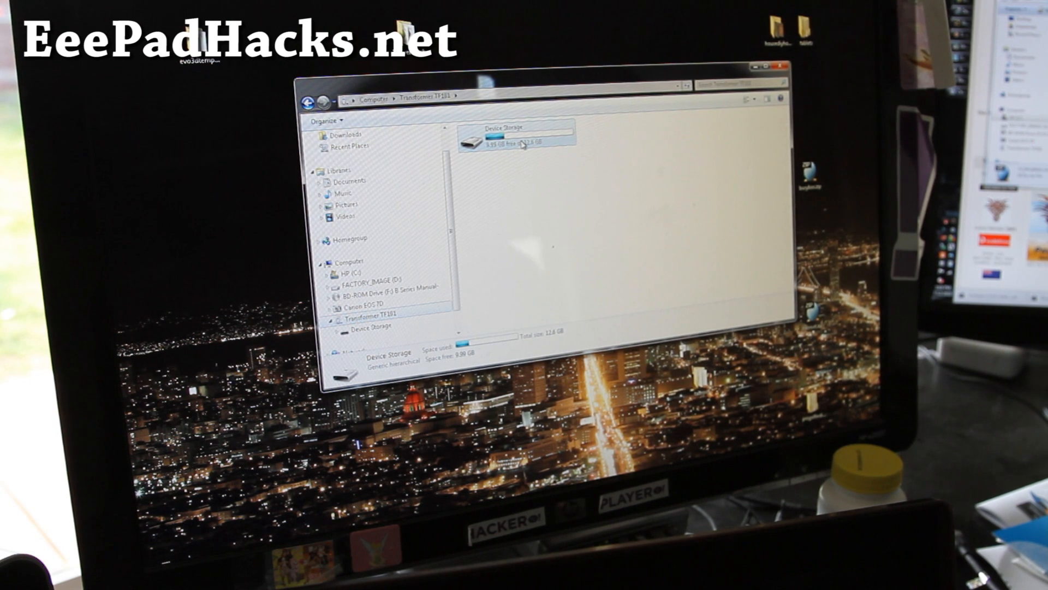
# Navigate into the Transformer TF101's Device Storage and then its MicroSD folder.
pyautogui.doubleClick(514, 137)
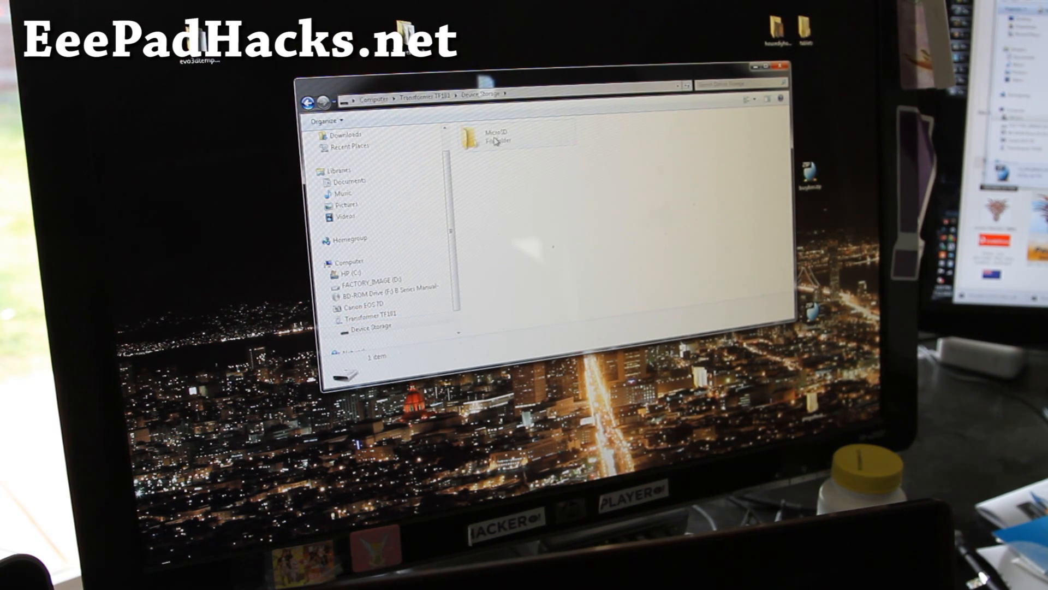
pyautogui.click(495, 137)
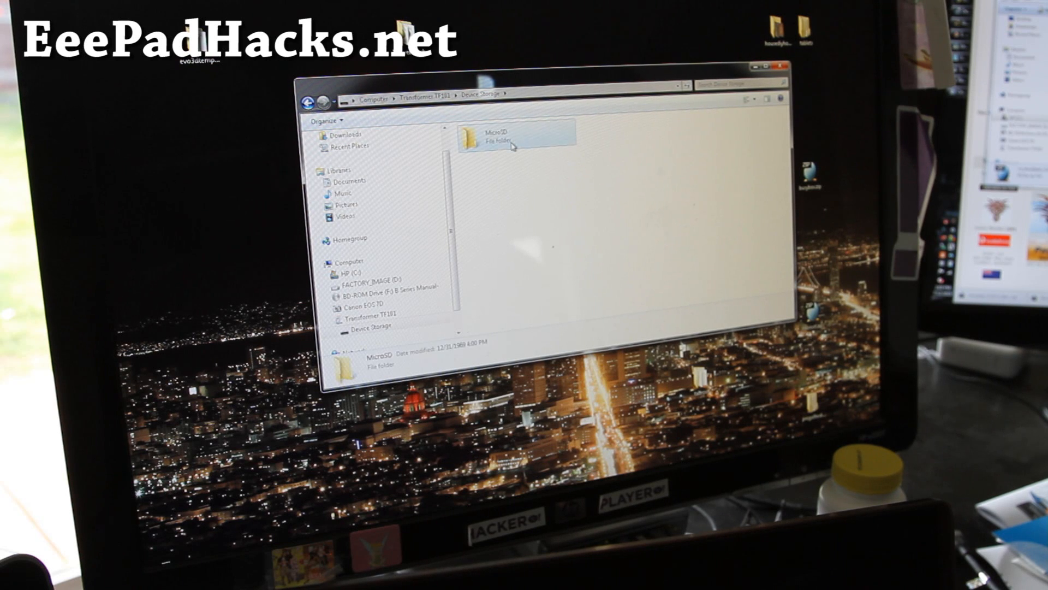
pyautogui.doubleClick(505, 138)
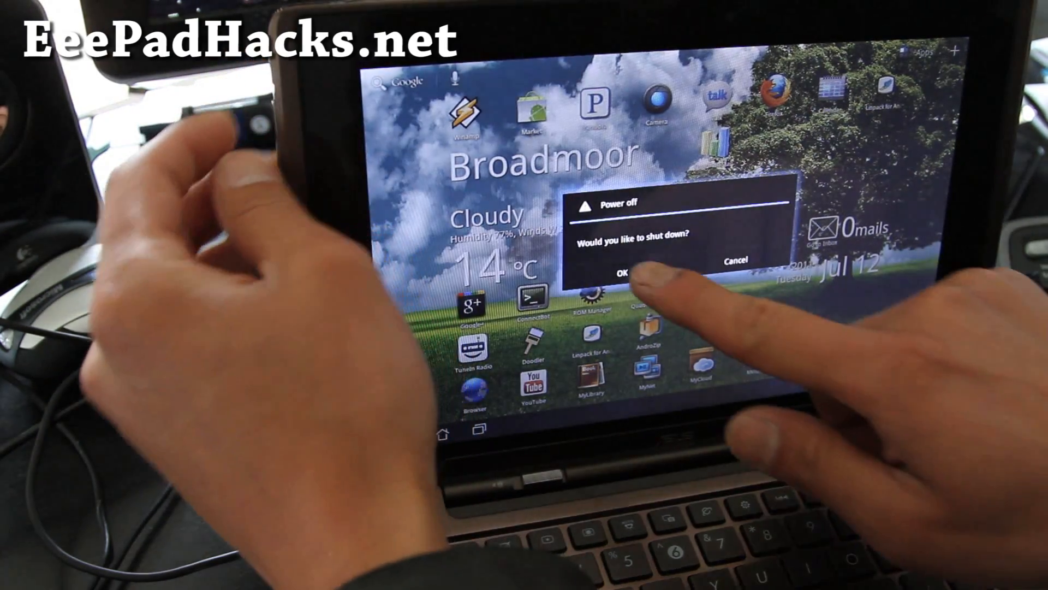
# Confirm OK in the Power off dialog to shut the tablet down.
pyautogui.click(624, 273)
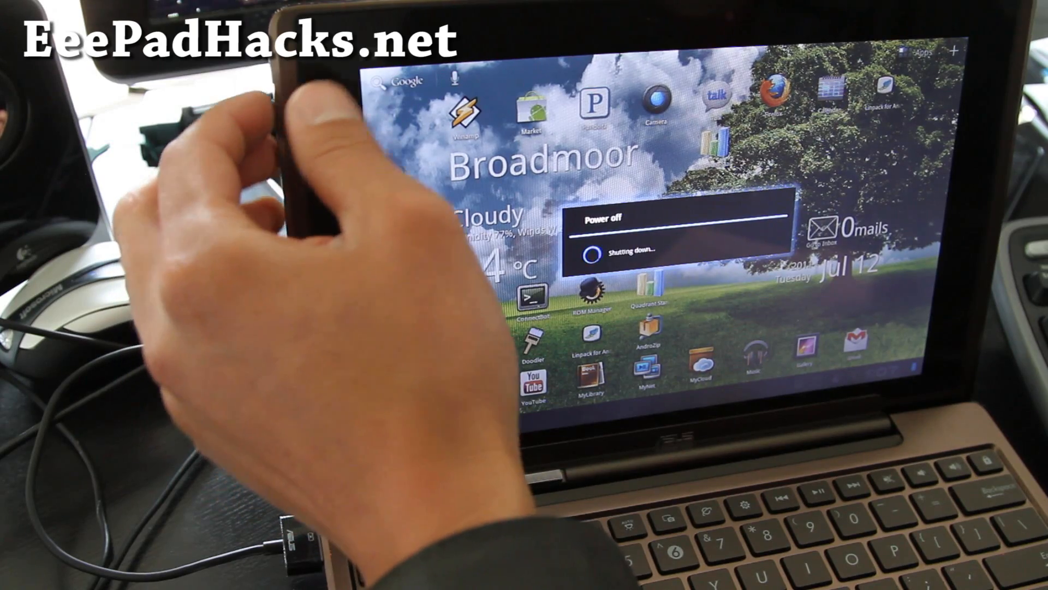